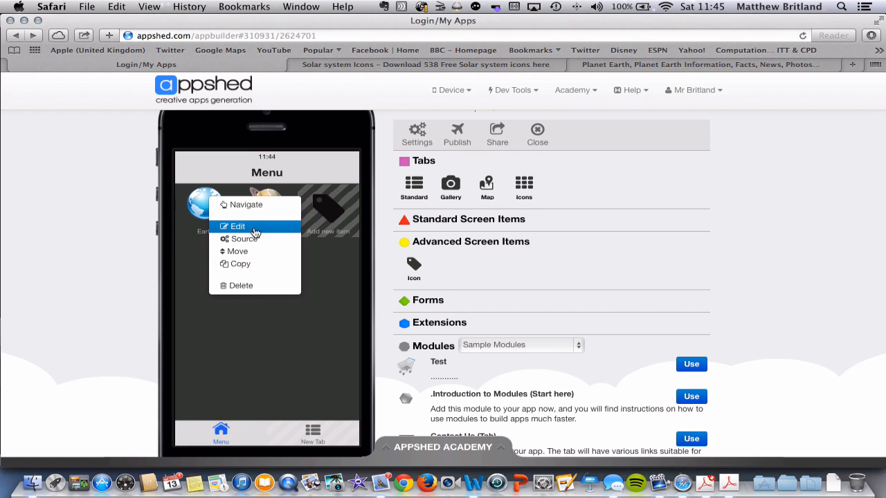
# Open the Earth screen from the Menu for editing
pyautogui.click(237, 227)
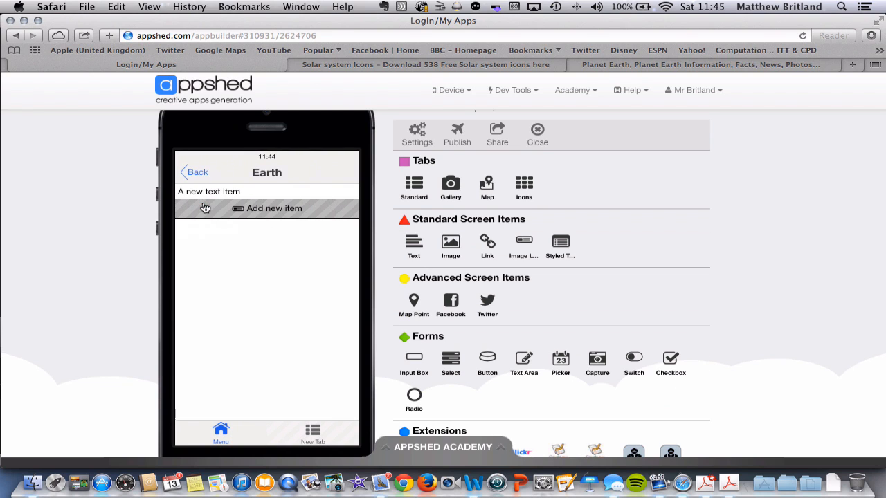
pyautogui.moveTo(196, 260)
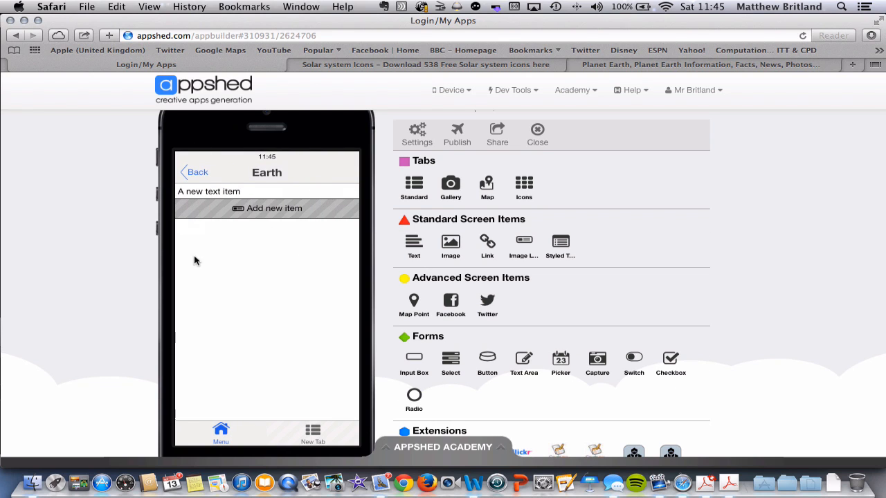
pyautogui.moveTo(335, 329)
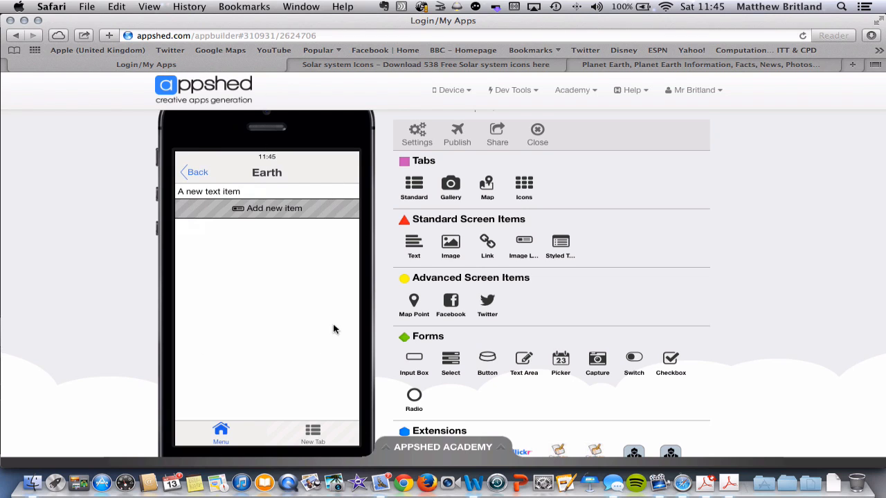
pyautogui.moveTo(280, 307)
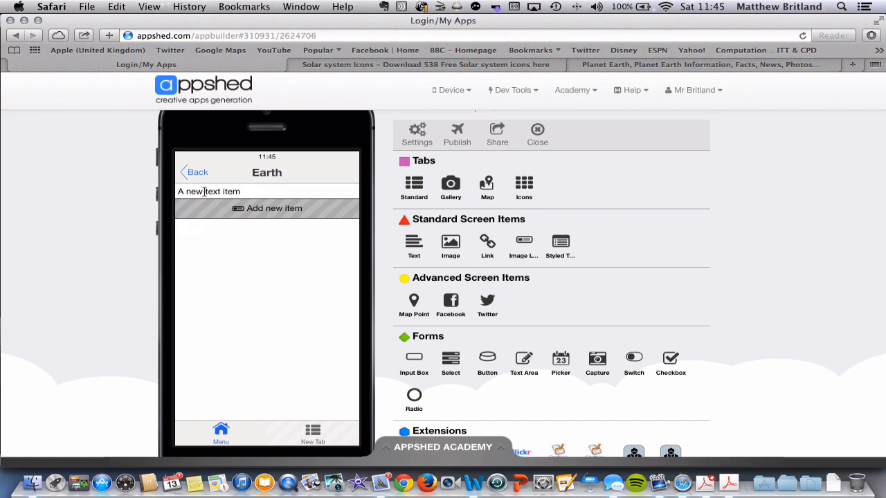
# Delete the placeholder 'A new text item' and confirm, leaving the Earth screen empty
pyautogui.click(208, 191)
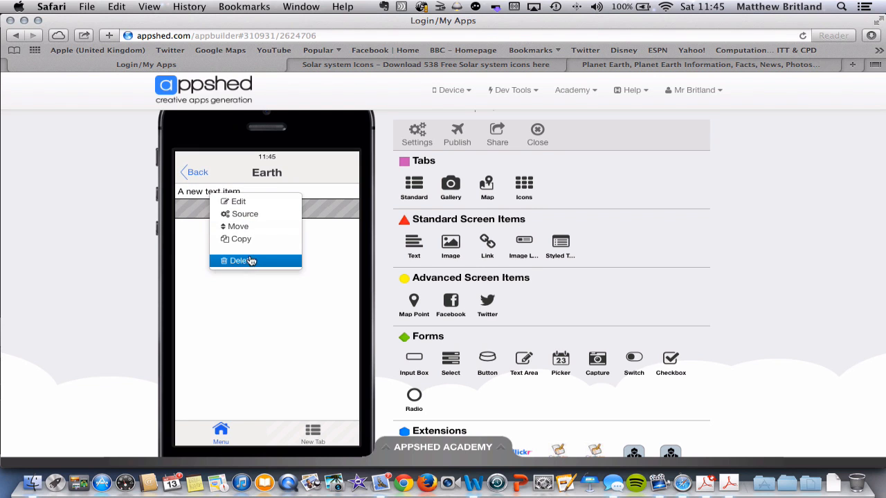
pyautogui.click(240, 261)
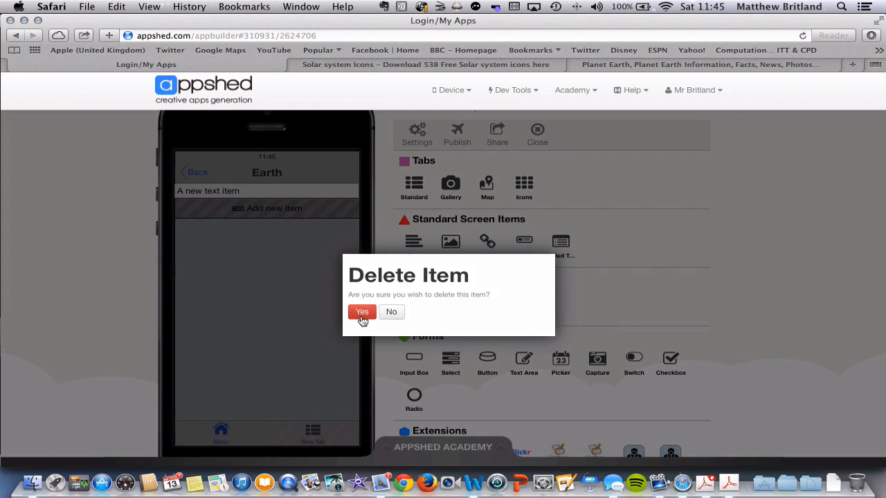
pyautogui.click(363, 313)
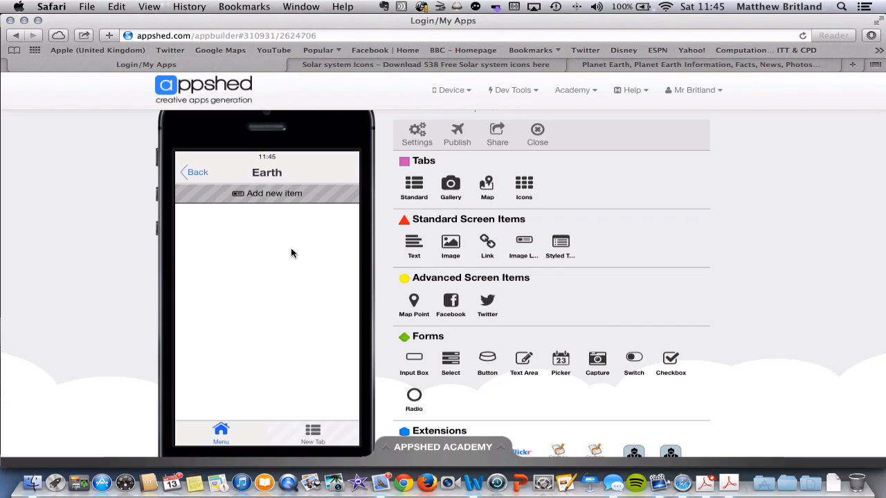
pyautogui.moveTo(293, 249)
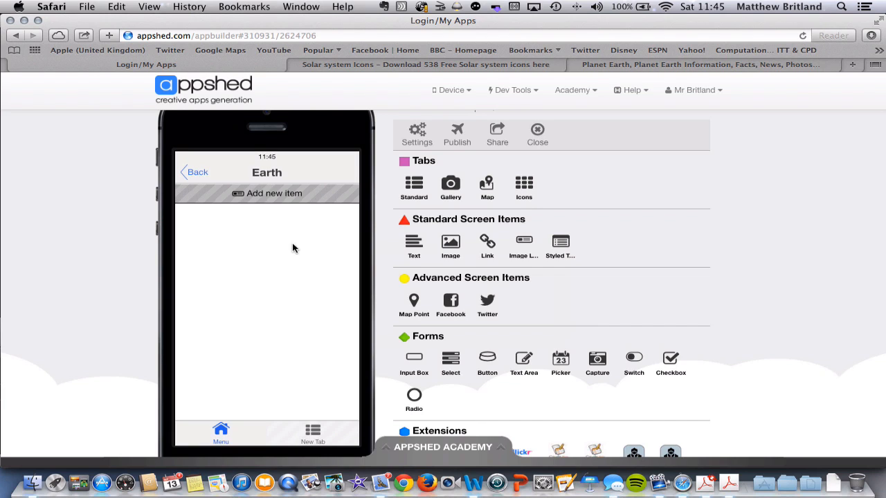
pyautogui.moveTo(249, 252)
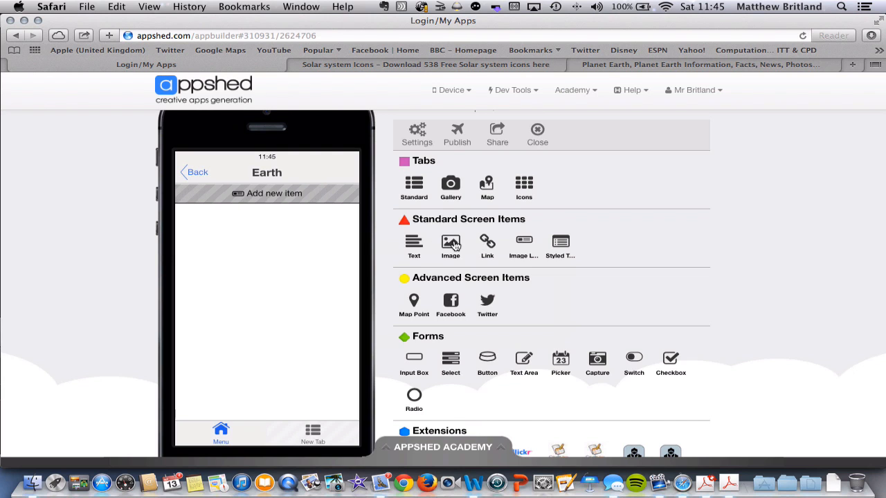
# Add an Image item from Standard Screen Items to the Earth screen
pyautogui.click(451, 242)
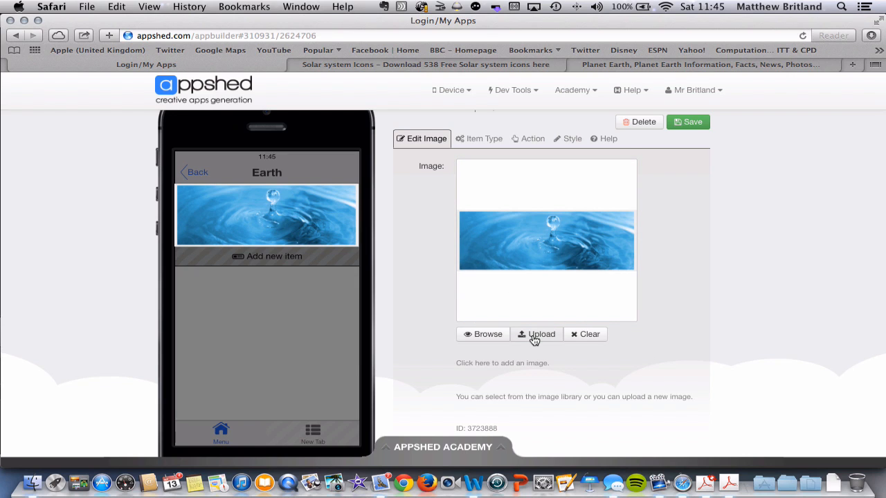
pyautogui.moveTo(541, 334)
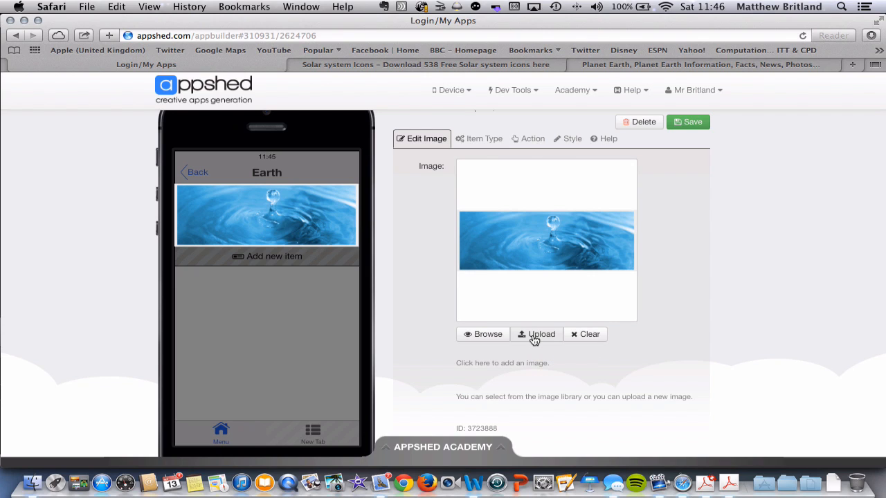
pyautogui.moveTo(475, 323)
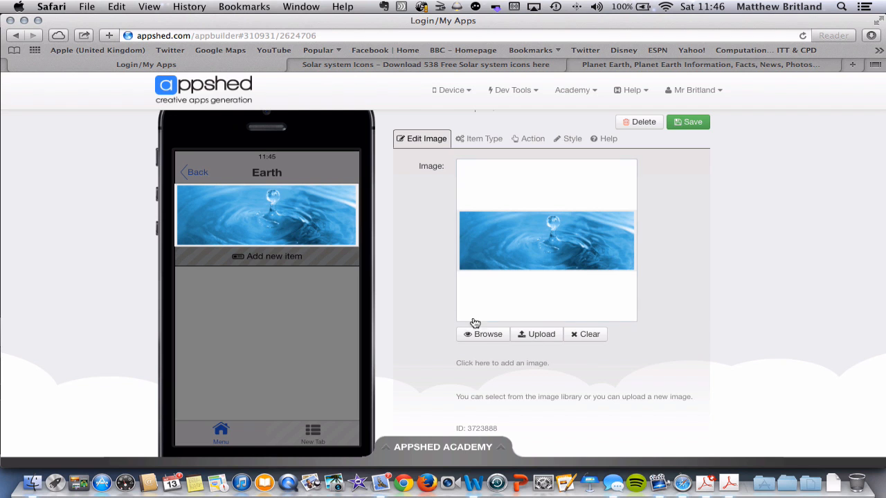
# Replace the sample picture with the planet Earth photo from My Images and save the item
pyautogui.click(482, 334)
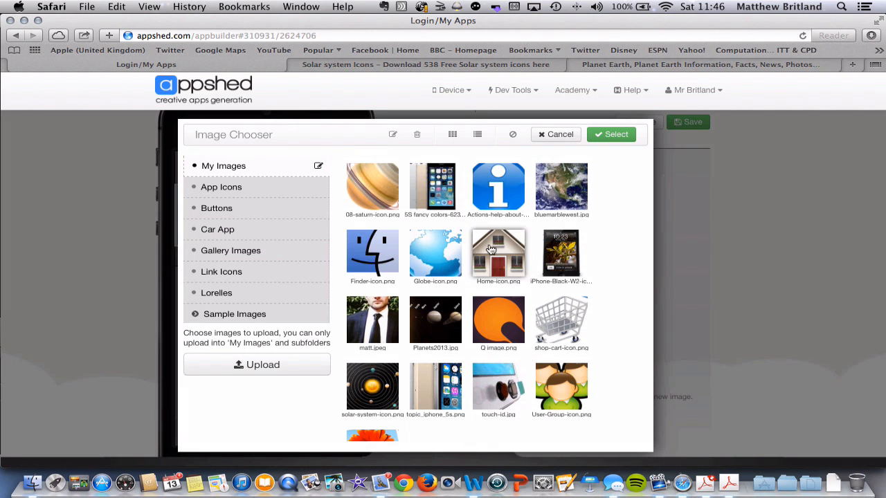
pyautogui.moveTo(562, 186)
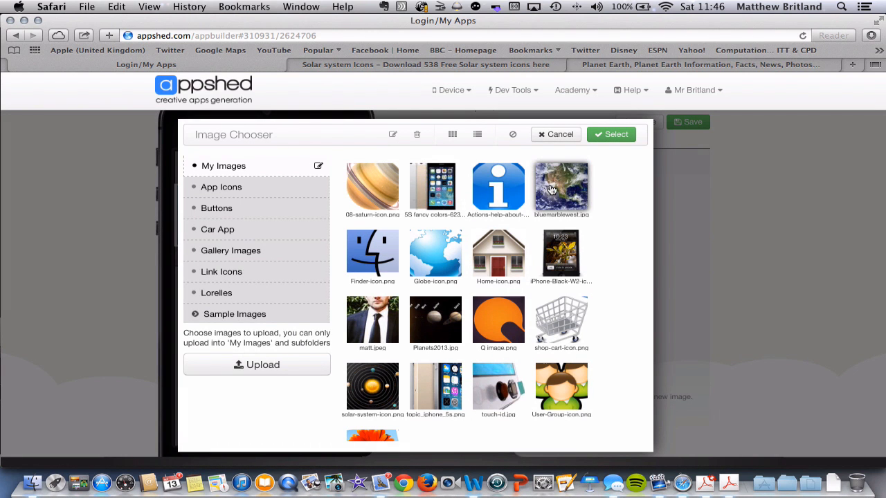
pyautogui.click(562, 186)
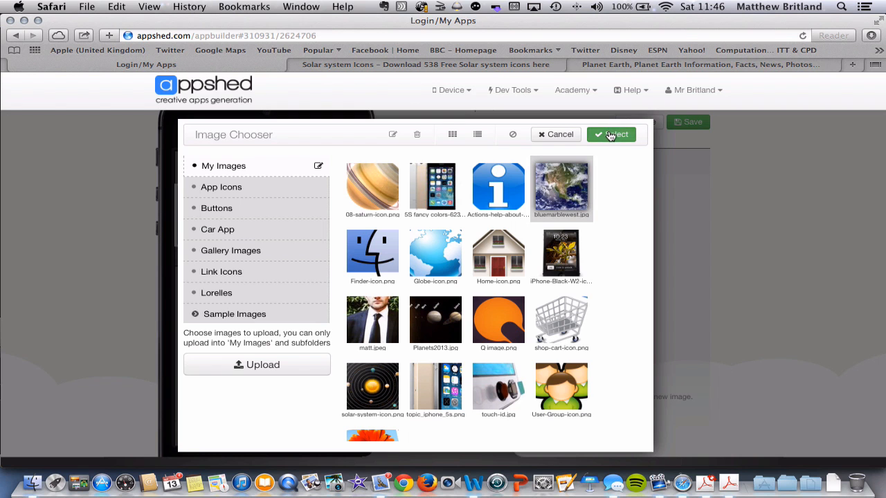
pyautogui.click(612, 135)
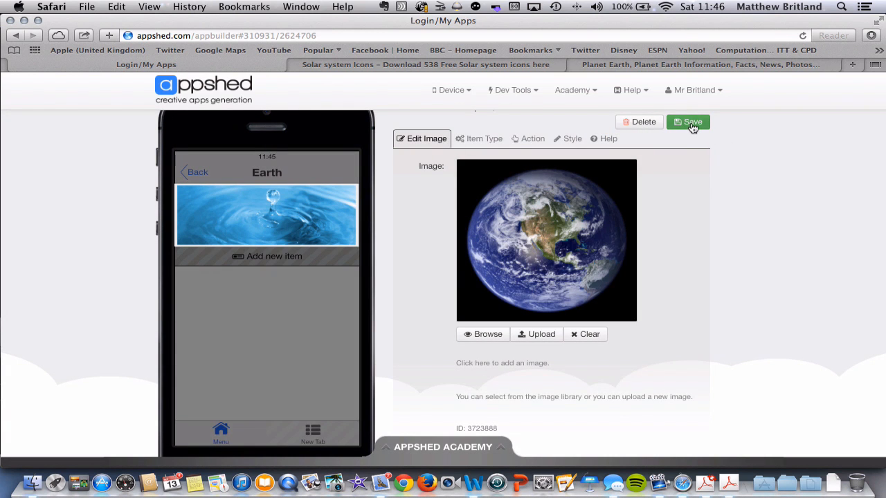
pyautogui.click(688, 122)
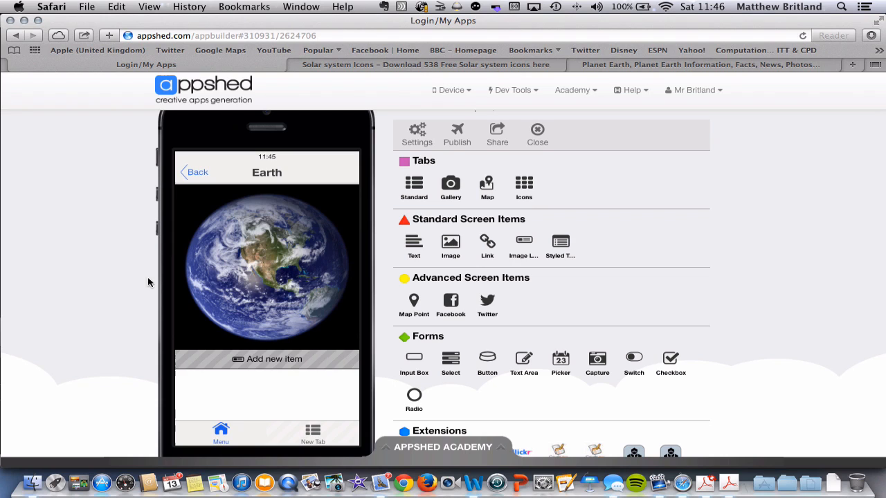
pyautogui.moveTo(247, 377)
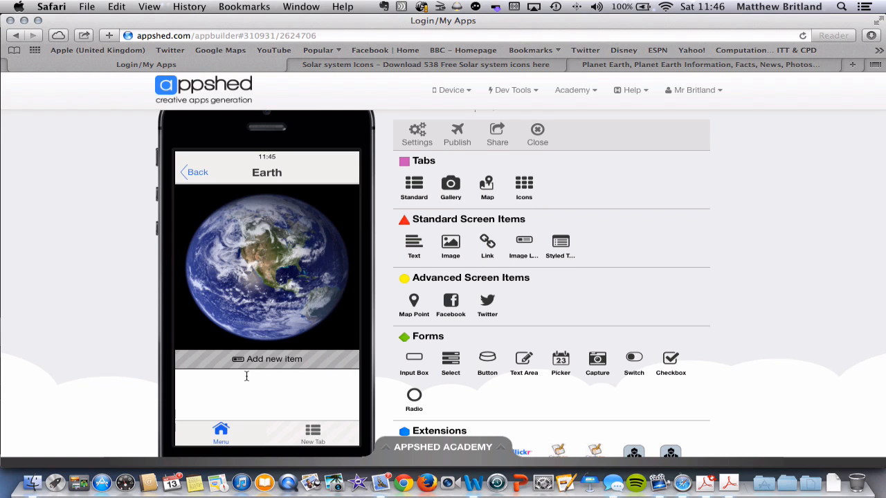
pyautogui.moveTo(223, 344)
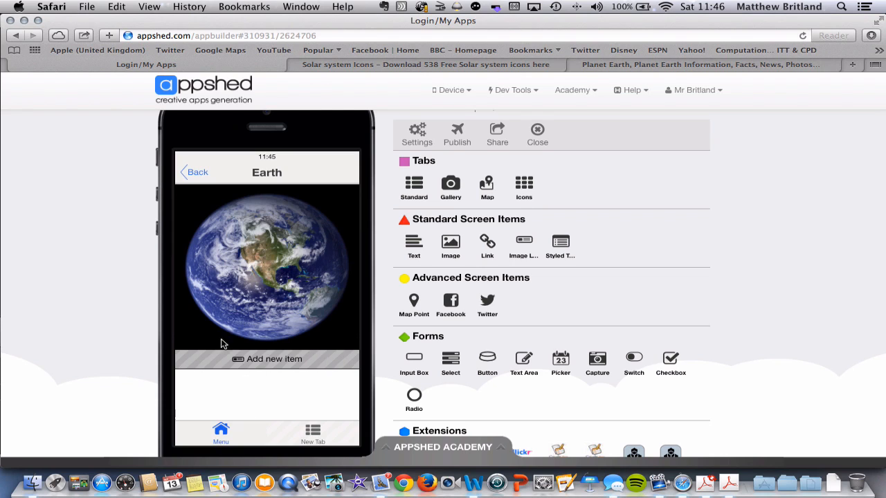
pyautogui.moveTo(290, 331)
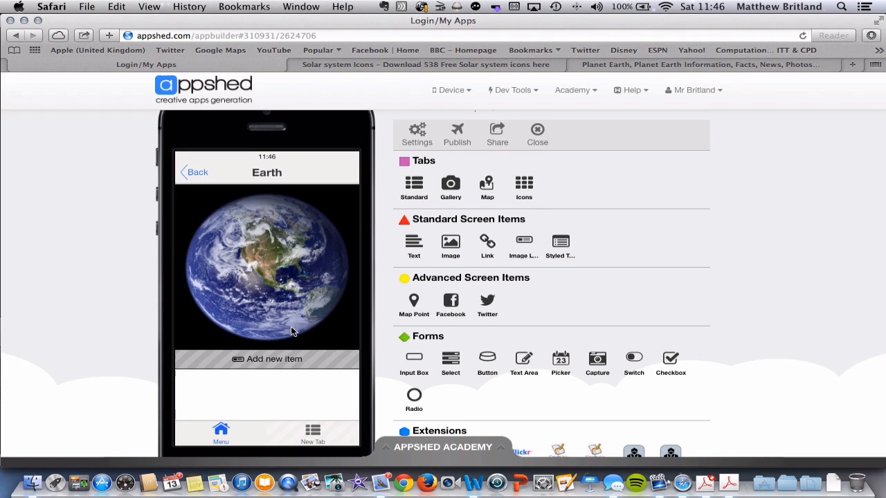
pyautogui.moveTo(399, 247)
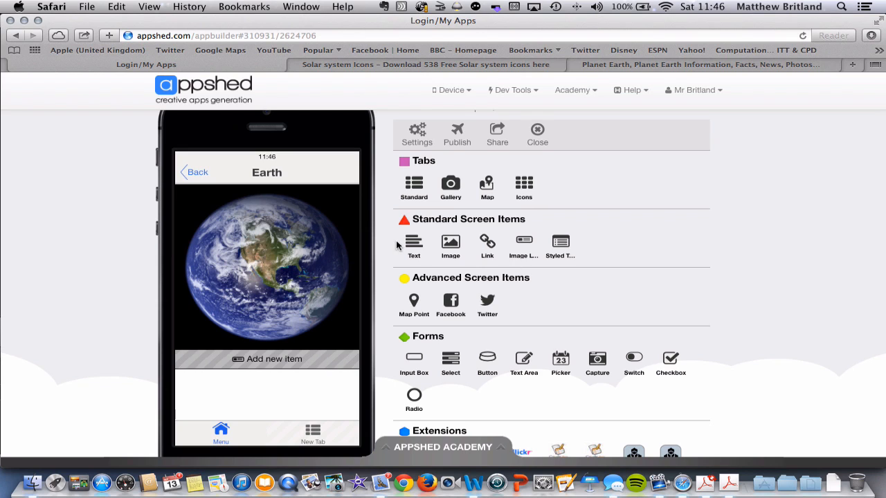
pyautogui.moveTo(540, 243)
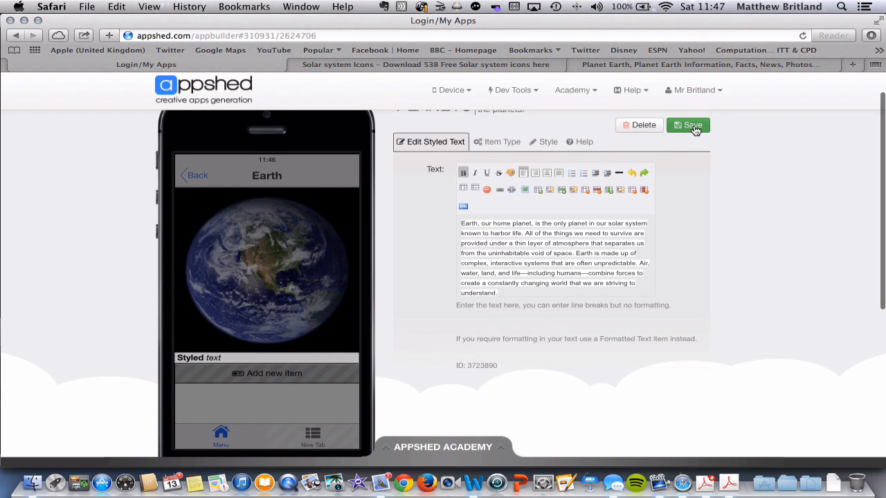
# Save the styled text paragraph describing Earth beneath the globe photo
pyautogui.click(690, 125)
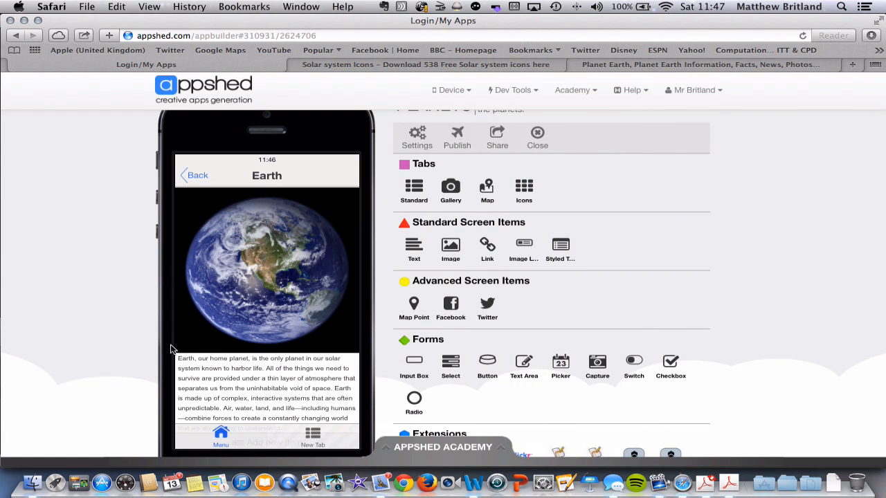
# Add an Image Link item from Standard Screen Items below the Earth paragraph
pyautogui.scroll(-3)
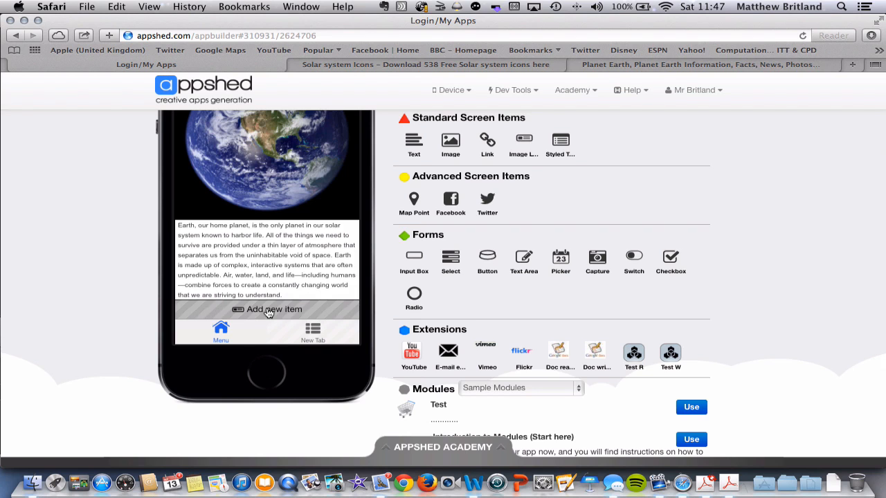
pyautogui.click(266, 310)
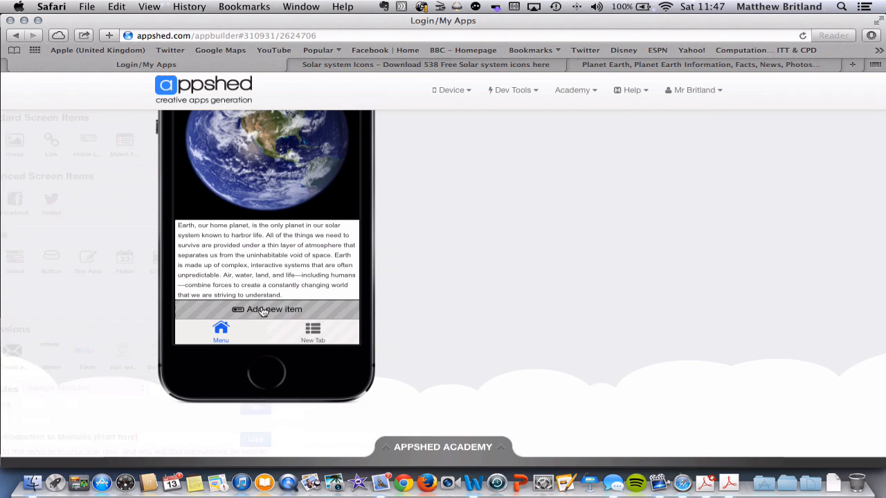
# Title the link item 'Earth Information' with text 'Click here to find out more information'
pyautogui.click(274, 310)
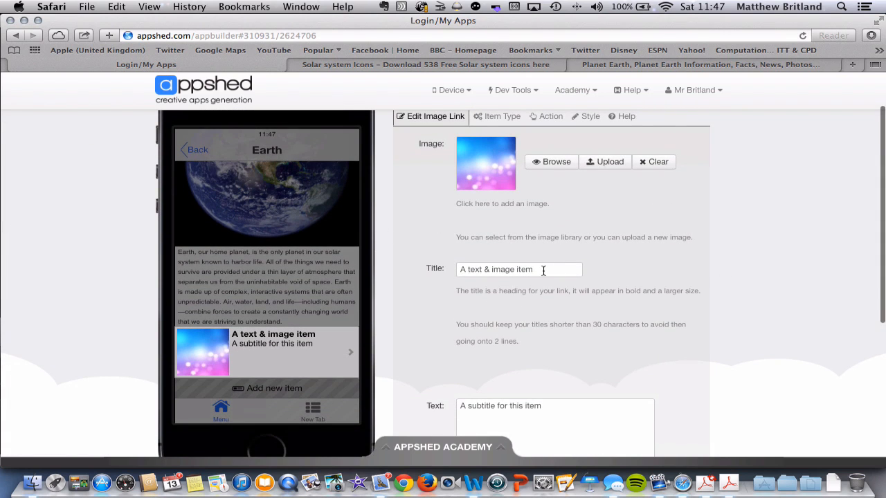
pyautogui.click(519, 269)
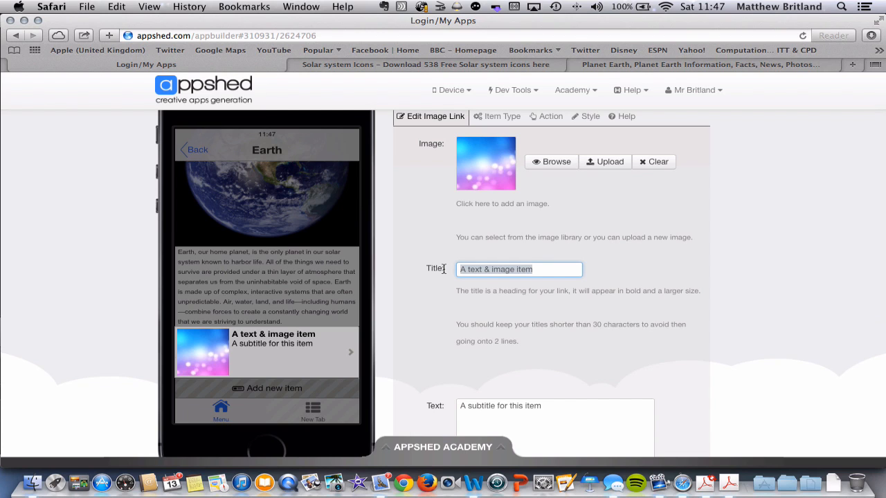
pyautogui.write('Earth Informati')
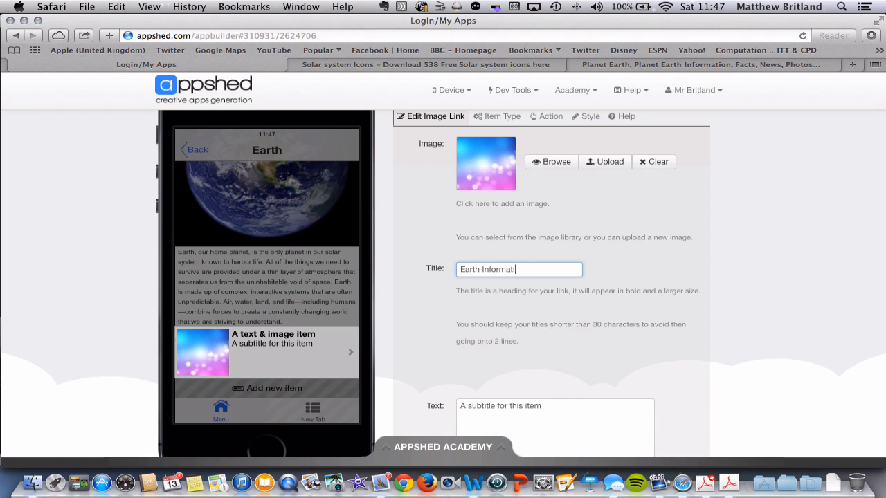
pyautogui.write('on')
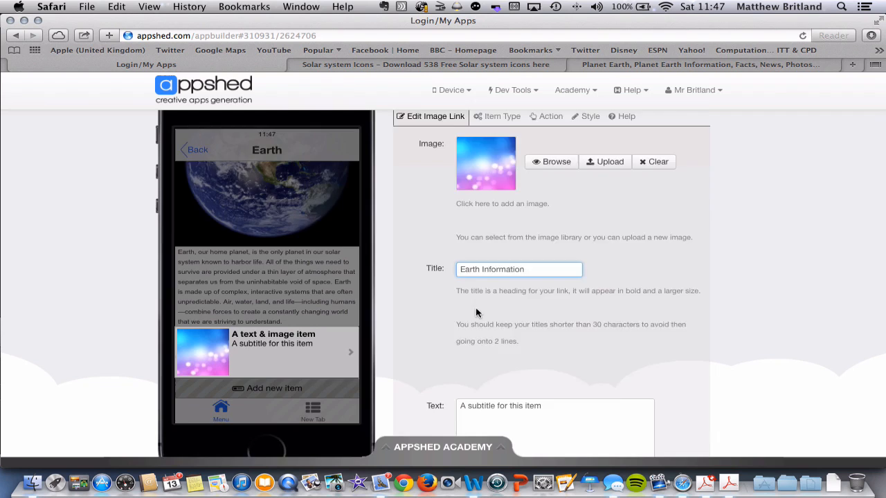
pyautogui.scroll(-3)
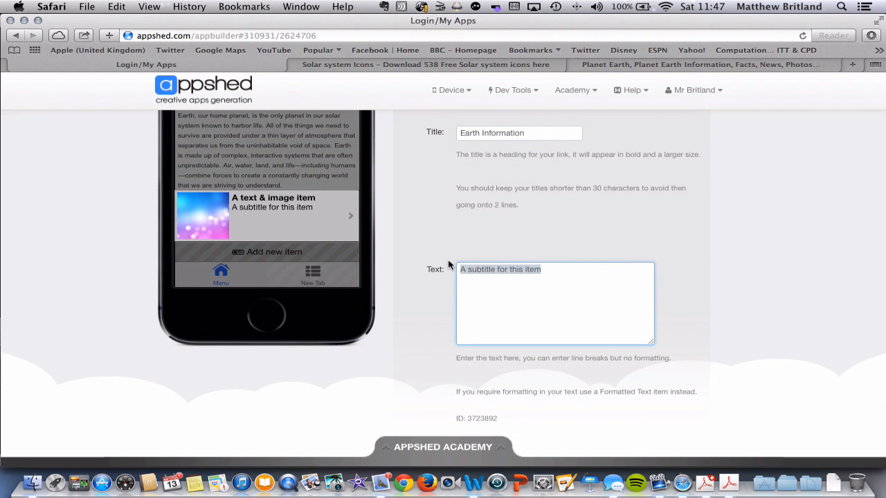
pyautogui.write('Click here to find out more infor')
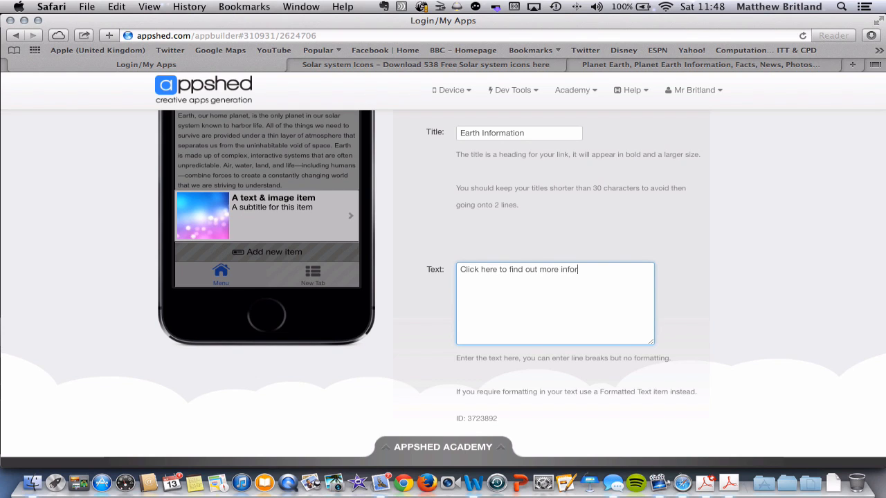
pyautogui.write('mation')
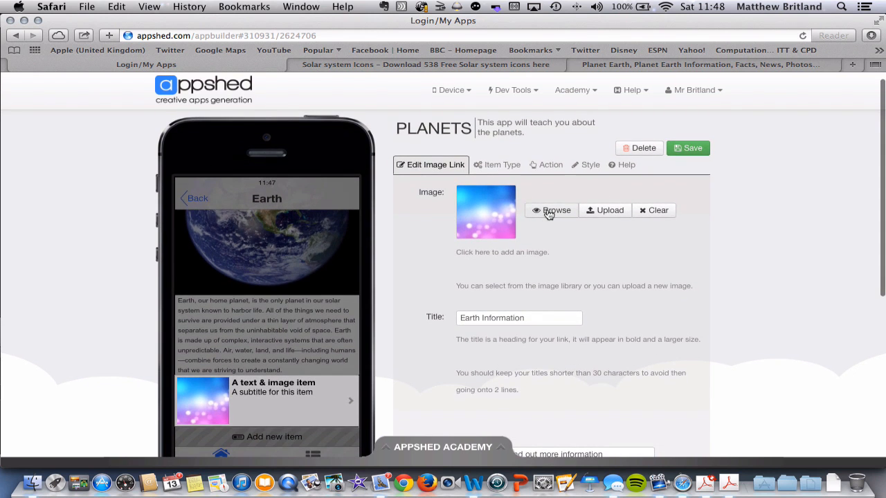
# Swap the link item's placeholder picture for the blue Globe icon from the Image Chooser
pyautogui.click(552, 210)
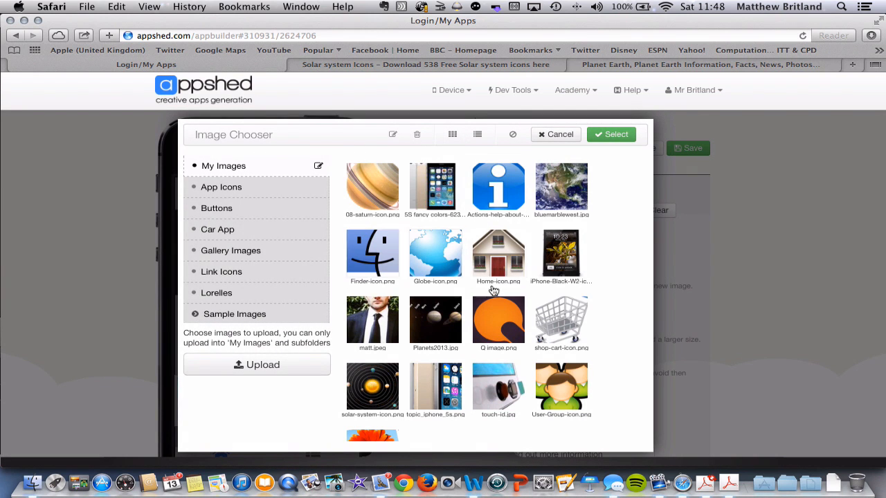
pyautogui.click(498, 187)
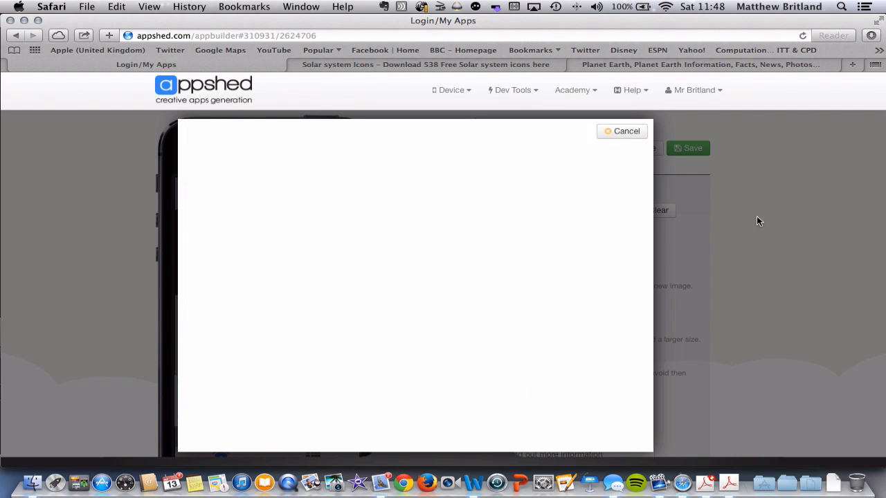
pyautogui.click(621, 130)
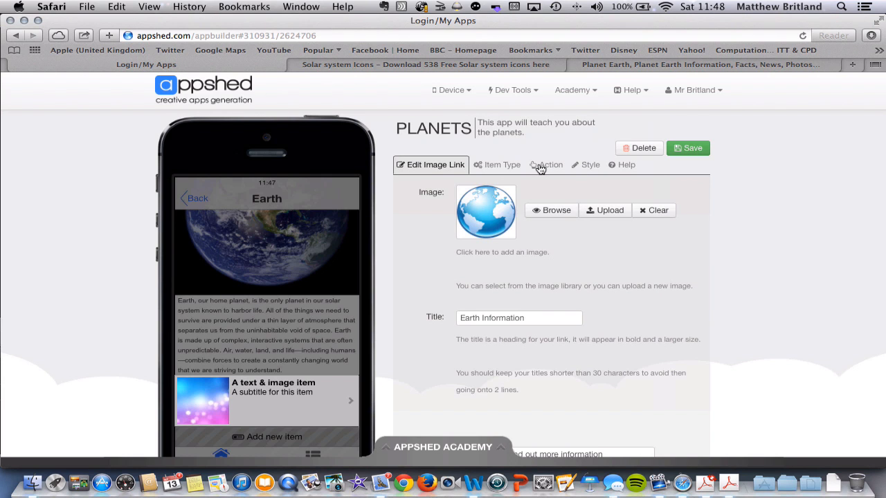
# Review the Action types the item can link to, from None through Javascript
pyautogui.click(545, 165)
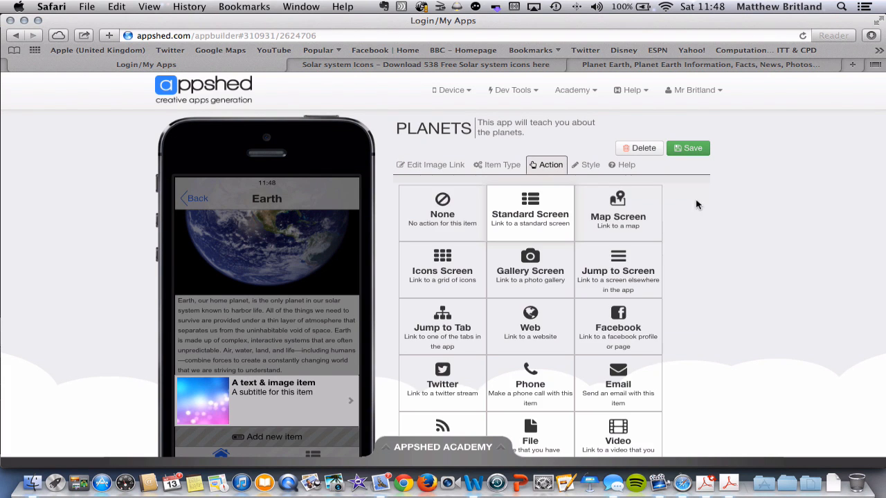
pyautogui.scroll(-3)
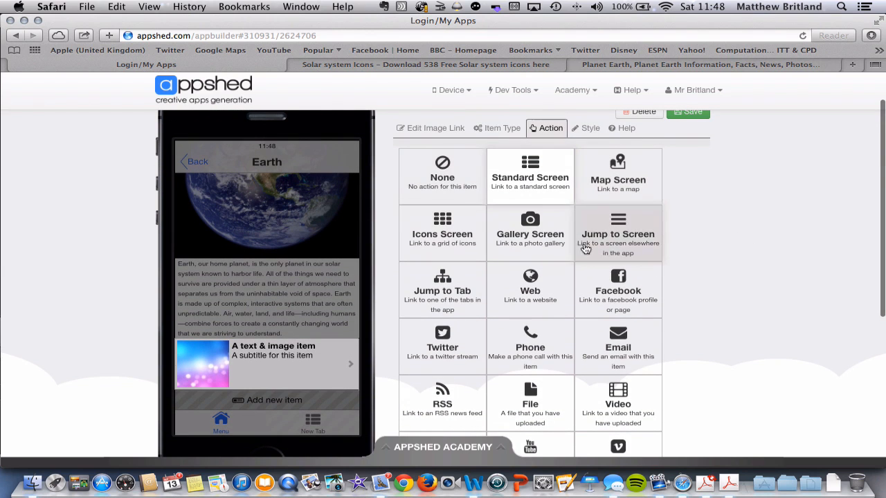
pyautogui.scroll(-3)
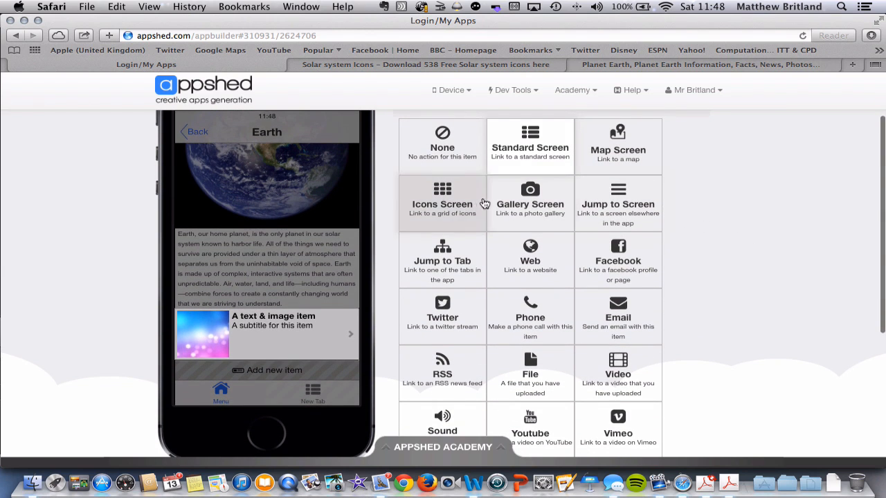
pyautogui.scroll(-3)
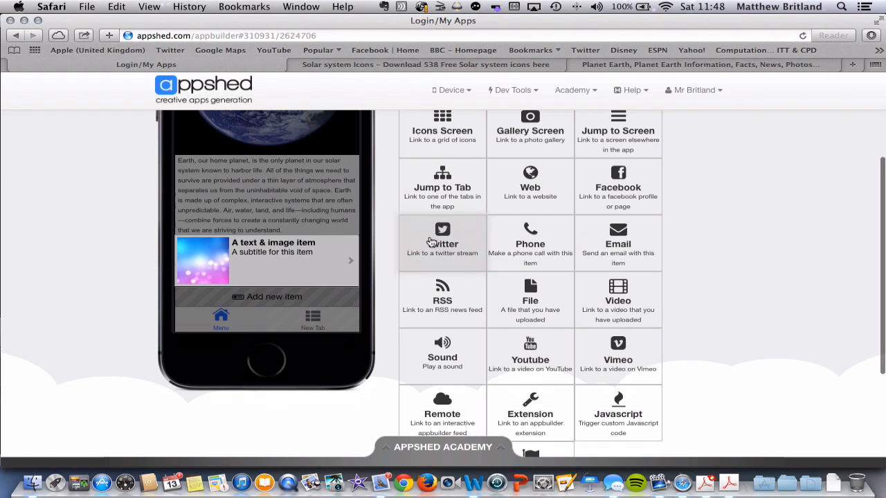
pyautogui.moveTo(492, 357)
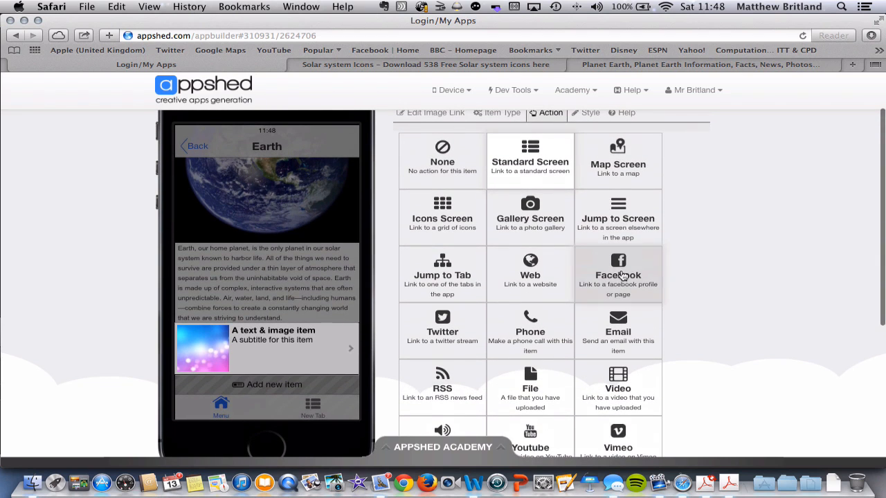
pyautogui.moveTo(530, 269)
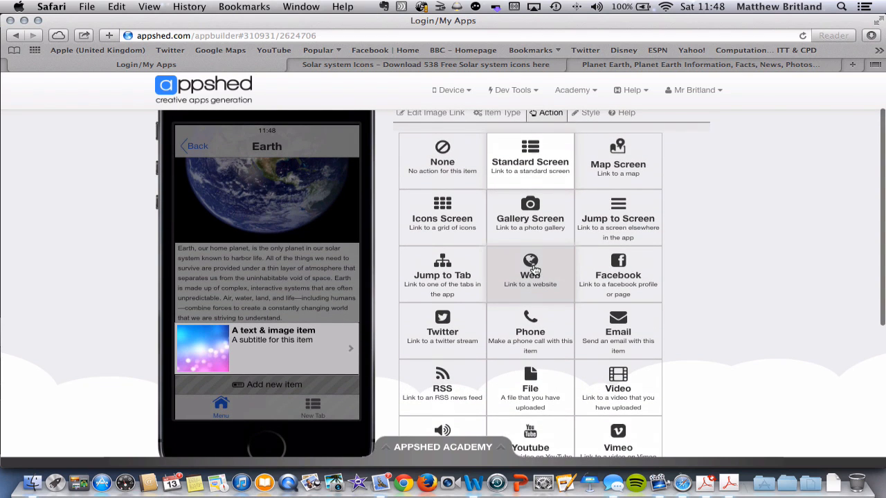
# Set a Web action with the National Geographic Earth page URL copied from Safari, and save
pyautogui.click(530, 270)
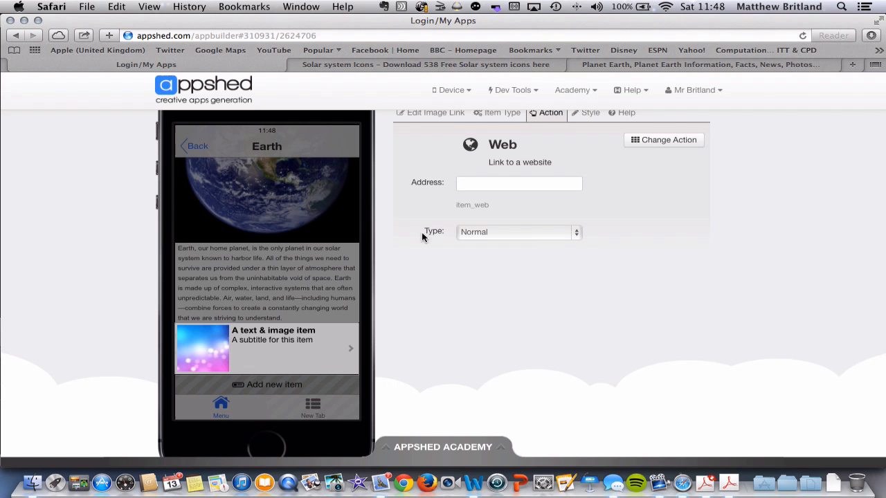
pyautogui.click(699, 65)
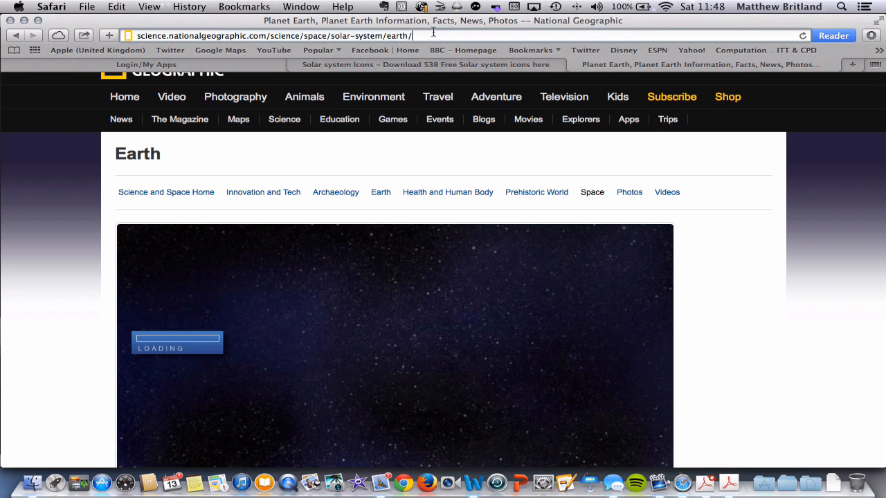
pyautogui.click(277, 36)
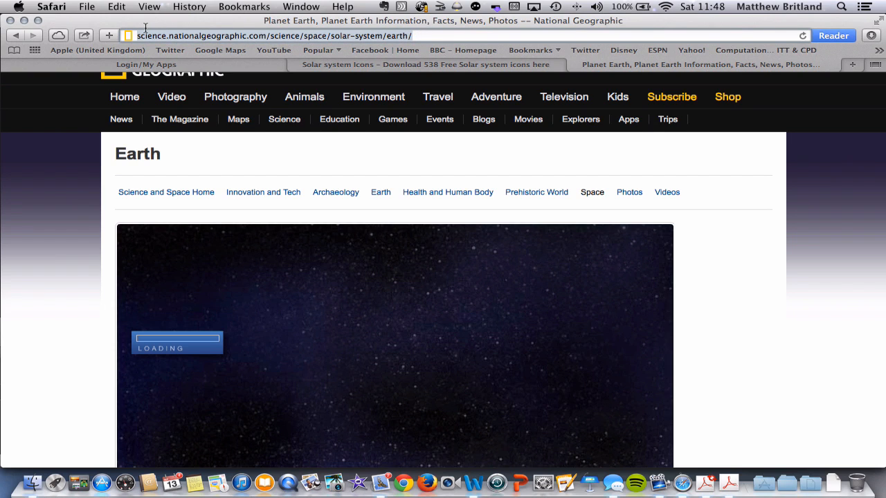
pyautogui.moveTo(439, 477)
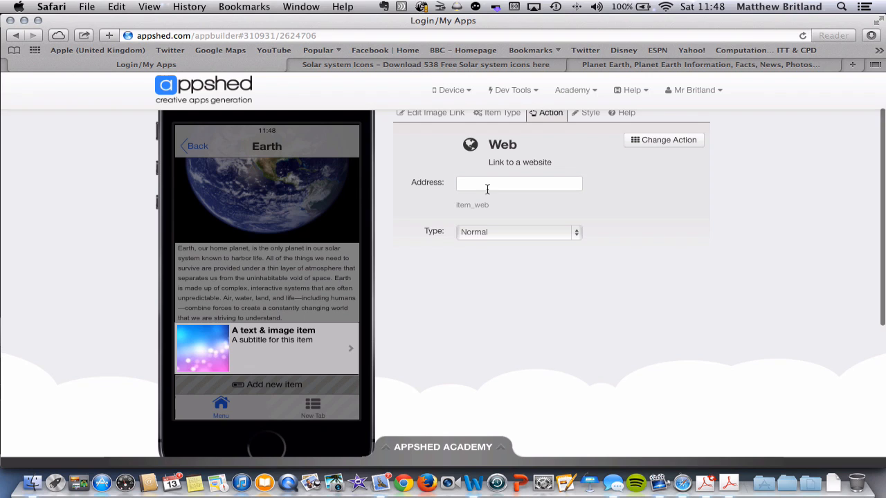
pyautogui.click(519, 183)
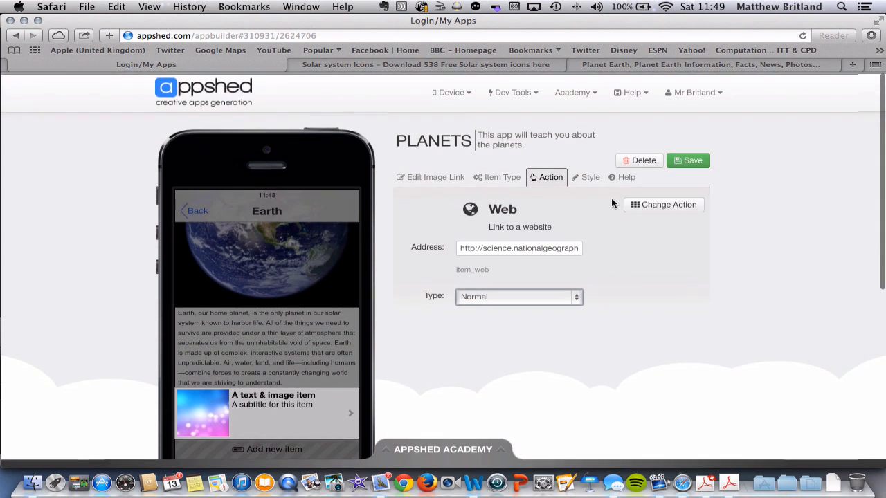
pyautogui.click(688, 161)
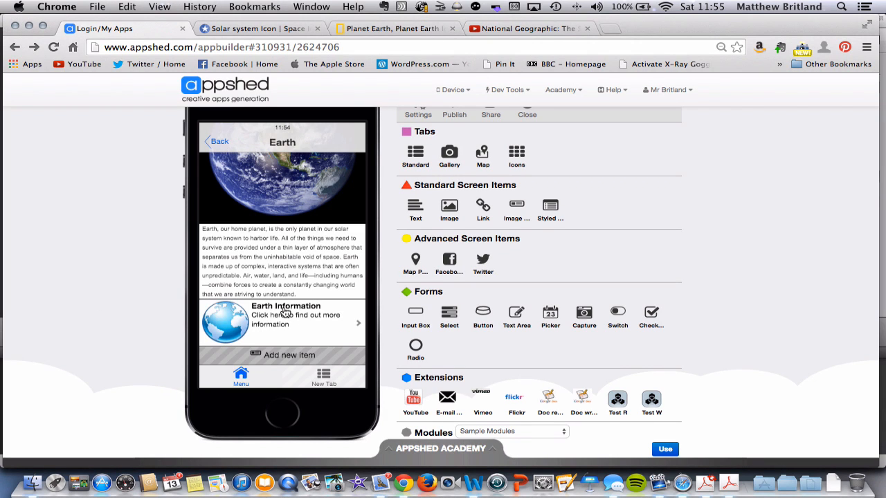
# Test the Earth Information link in the preview and return to the Earth screen
pyautogui.click(284, 319)
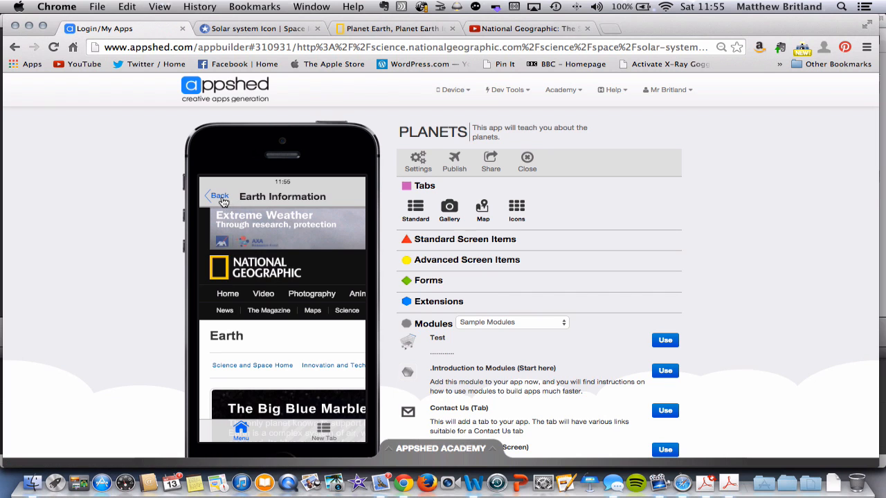
pyautogui.click(219, 197)
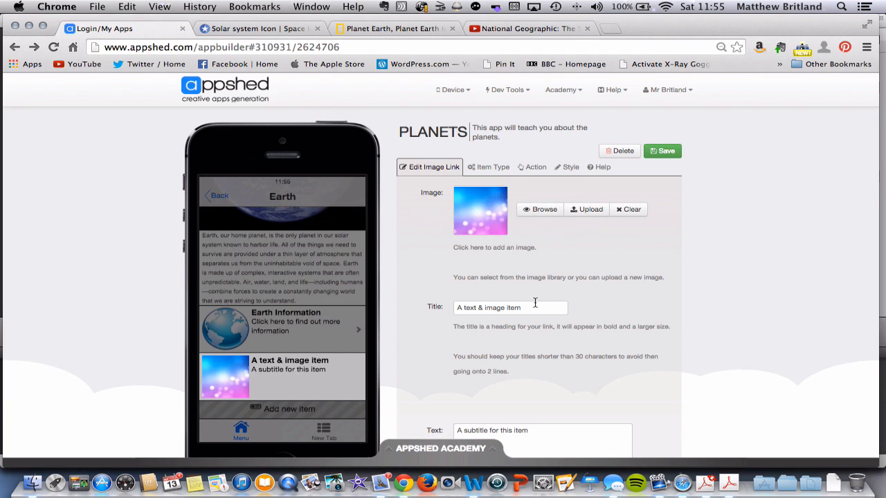
# Title the new item 'Earth Video' with text 'A video about the Earth.' and show its action settings
pyautogui.click(509, 308)
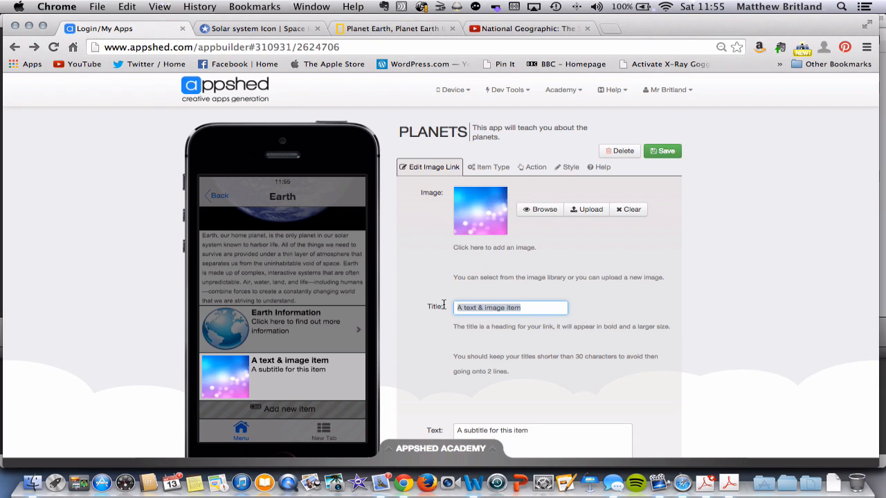
pyautogui.write('Earth Video')
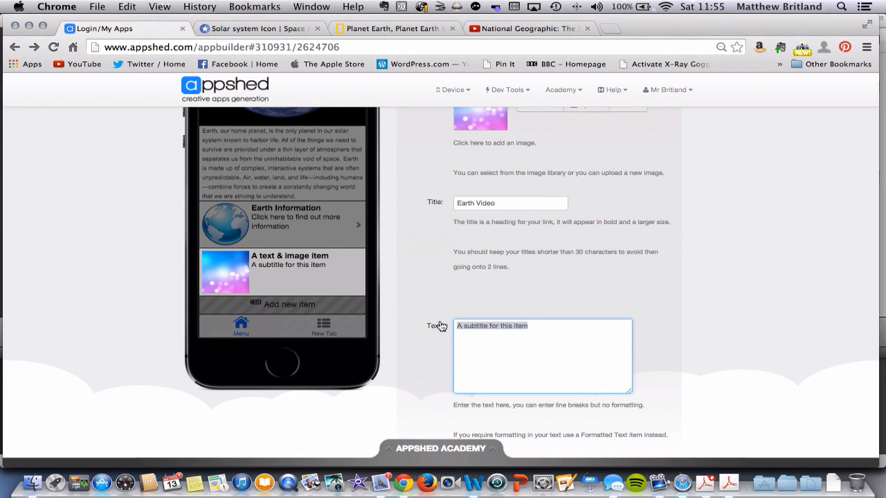
pyautogui.write('A video a')
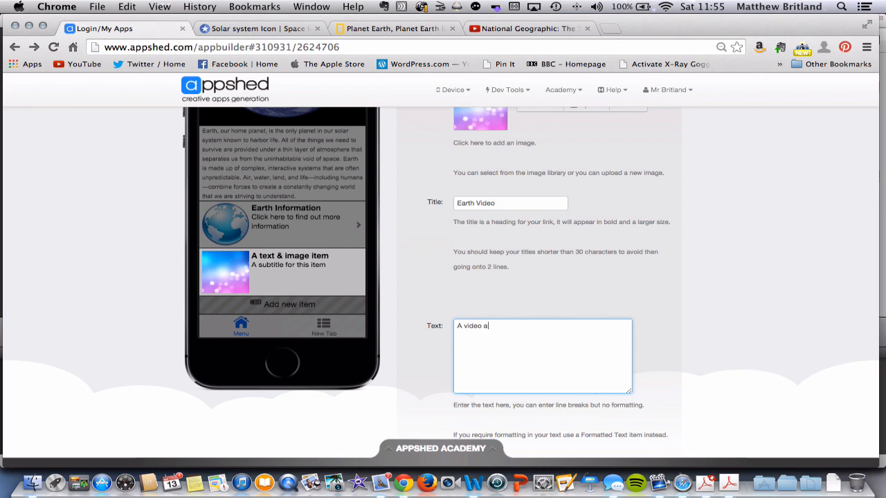
pyautogui.write('bout the E')
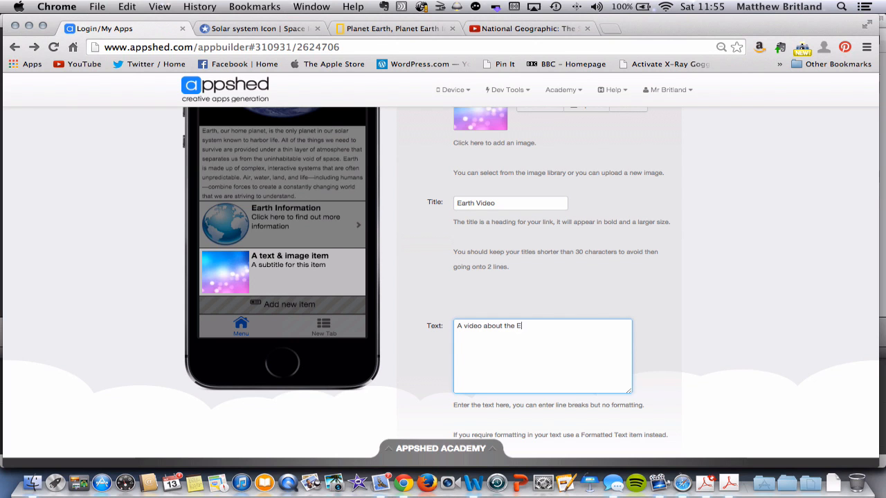
pyautogui.write('arth.')
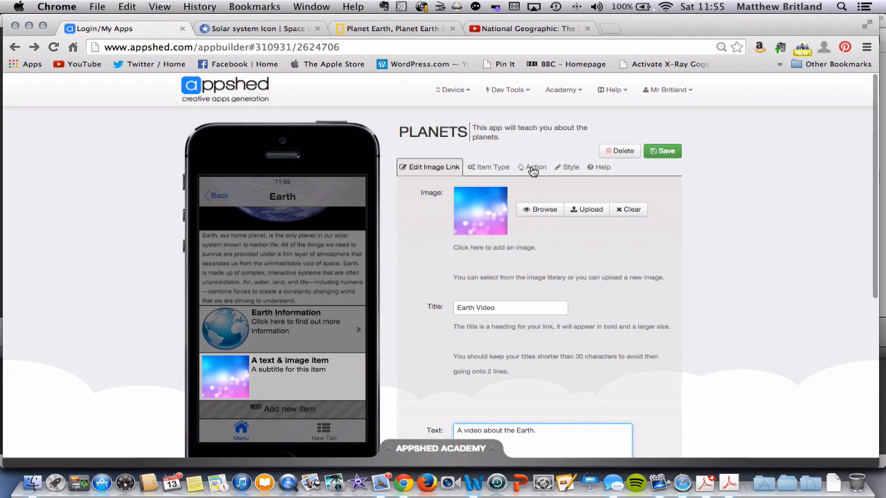
pyautogui.click(531, 166)
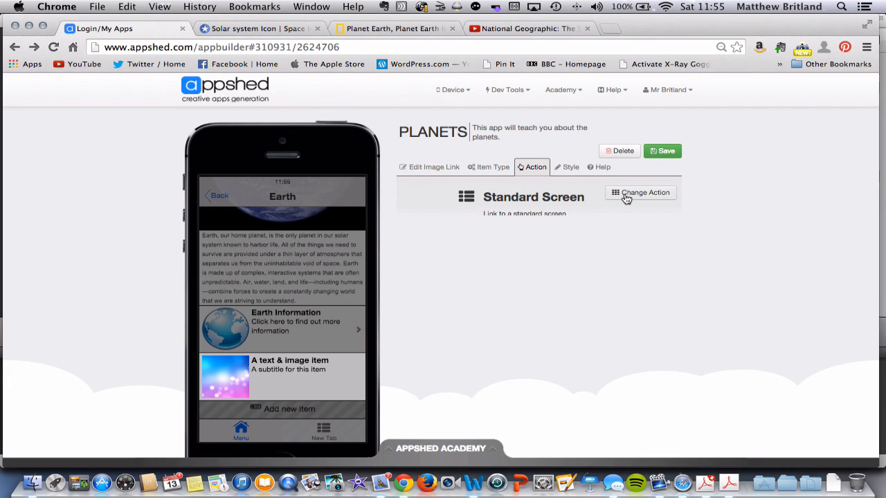
# Set the link action to Youtube and paste the National Geographic Earth video URL as the address
pyautogui.click(640, 192)
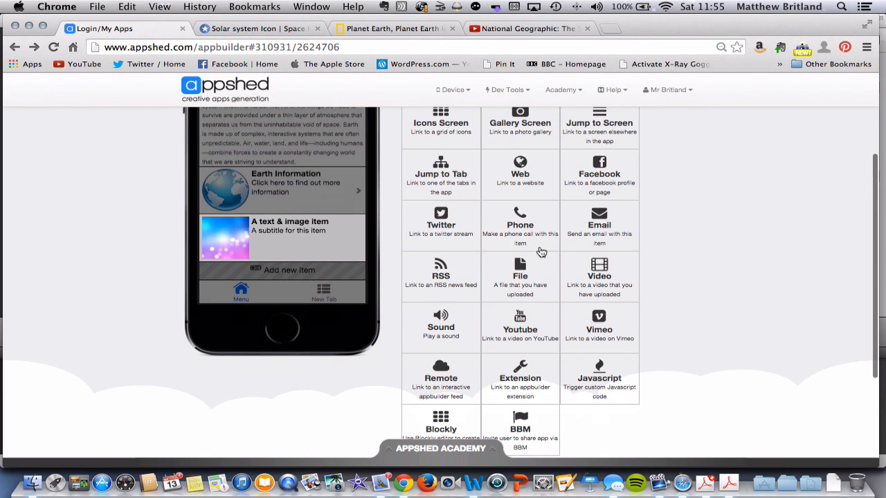
pyautogui.click(521, 326)
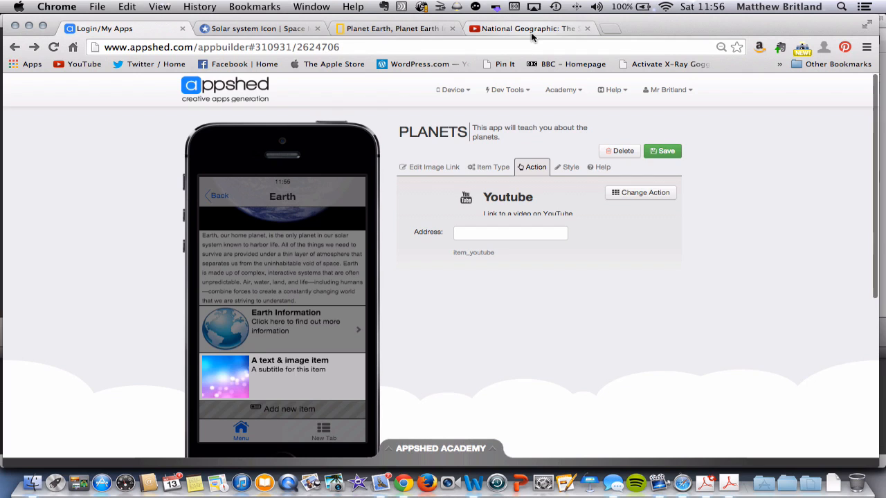
pyautogui.click(528, 28)
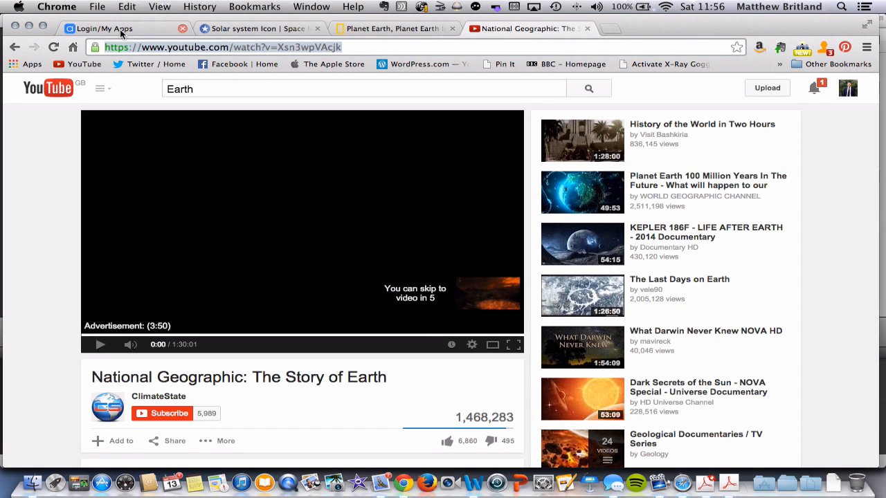
pyautogui.click(104, 27)
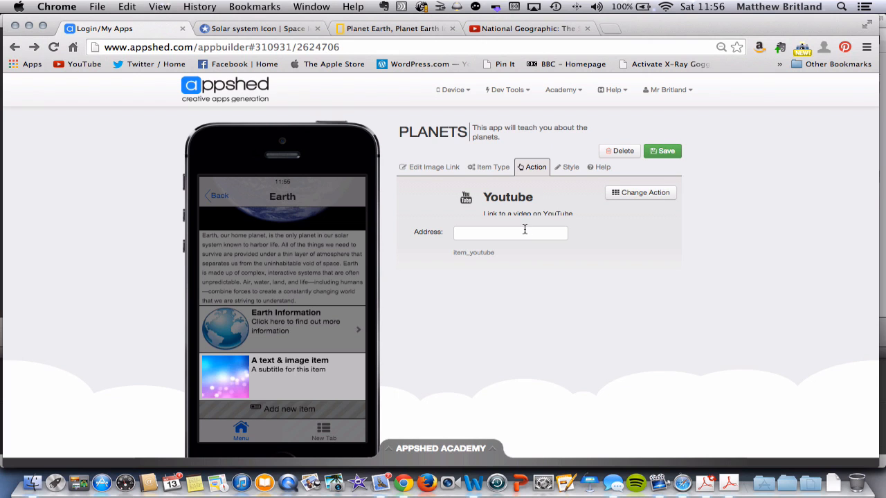
pyautogui.write('https://www.youtube.com/watch')
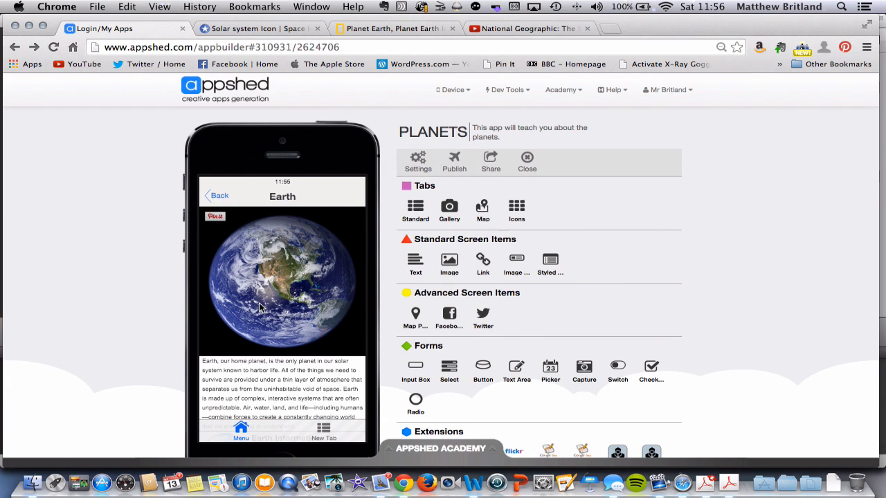
# Test that Earth Video plays in the preview, then go back to the Menu with Earth and Saturn
pyautogui.scroll(-3)
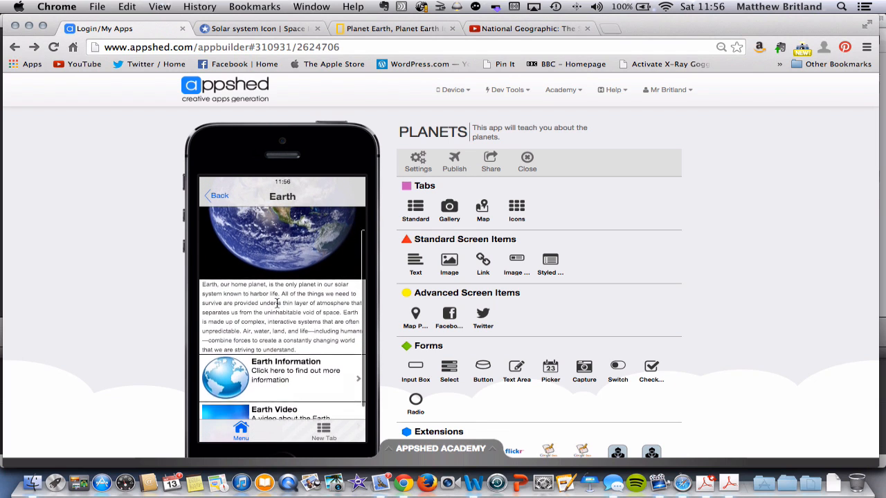
pyautogui.scroll(-3)
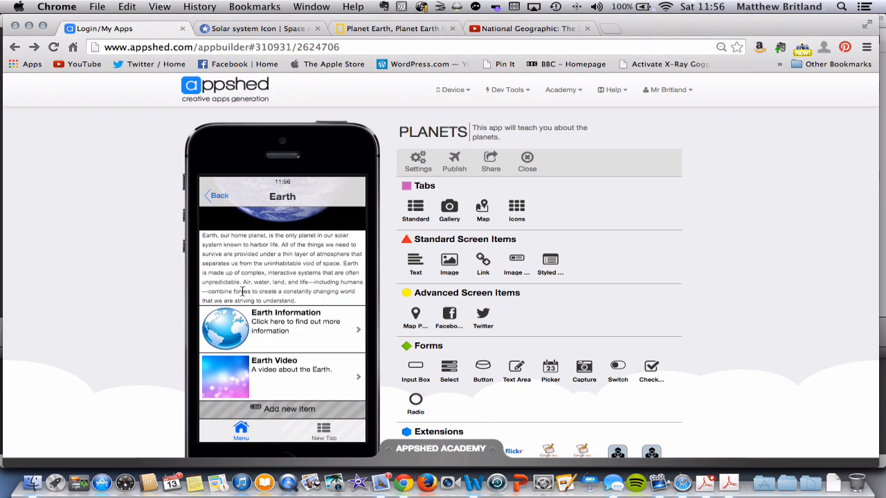
pyautogui.moveTo(225, 377)
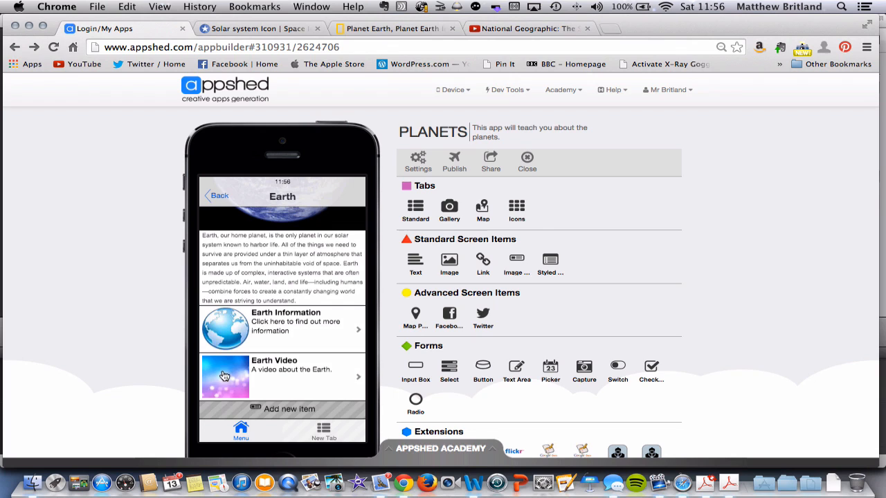
pyautogui.moveTo(221, 372)
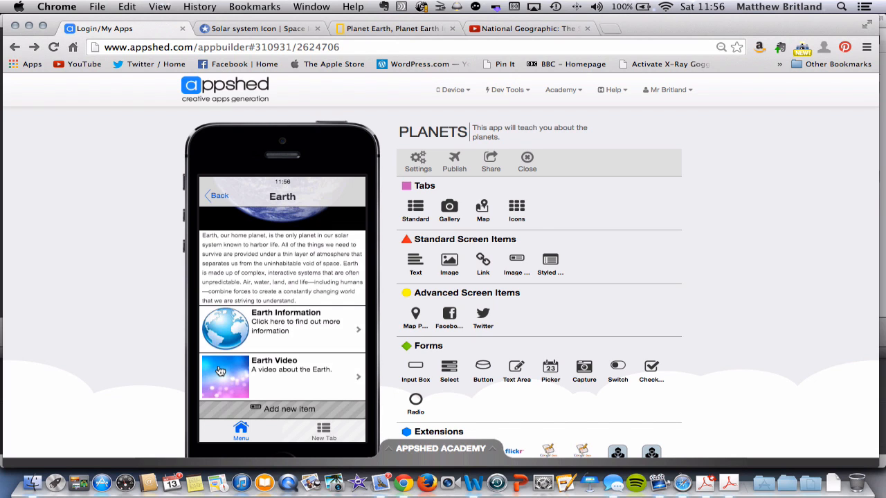
pyautogui.moveTo(313, 375)
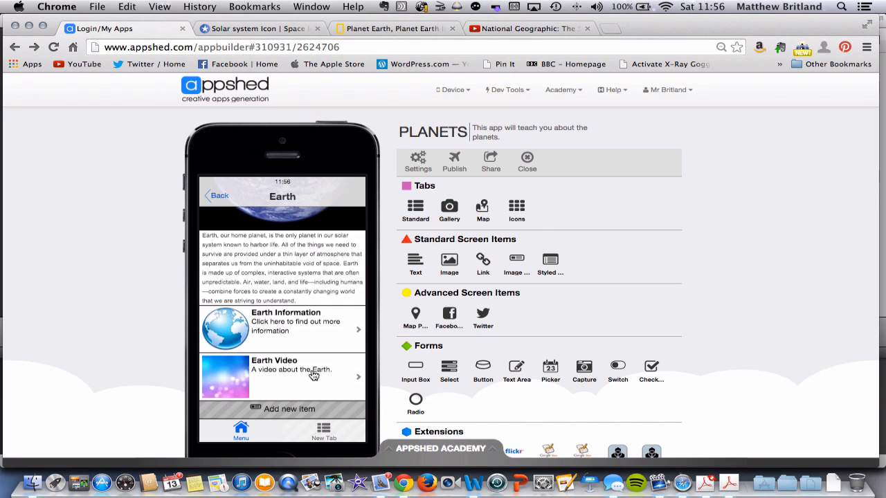
pyautogui.click(283, 376)
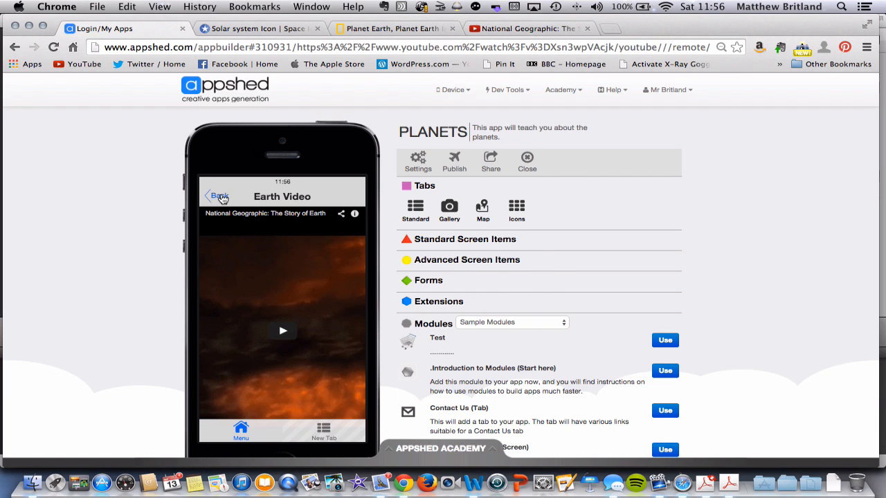
pyautogui.click(218, 195)
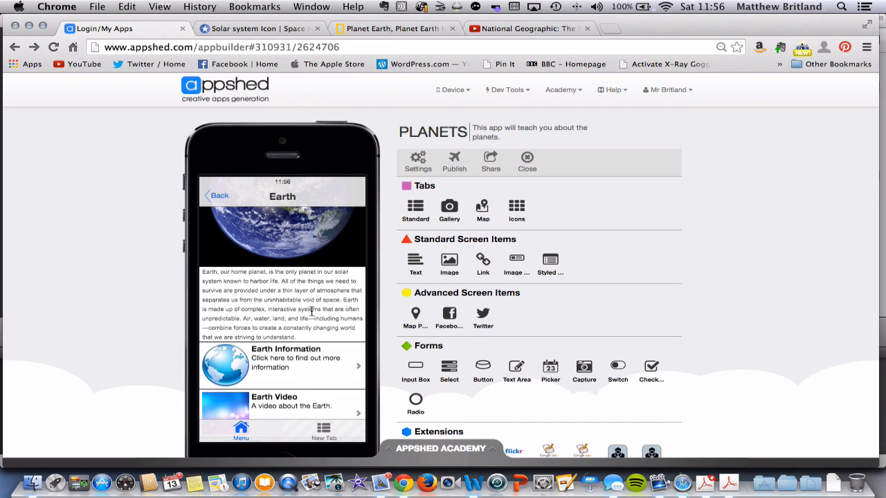
pyautogui.click(219, 195)
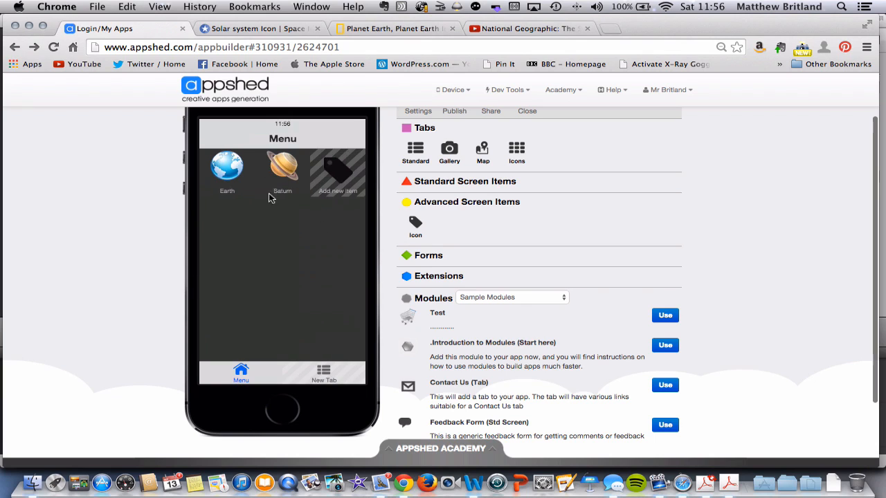
pyautogui.moveTo(288, 171)
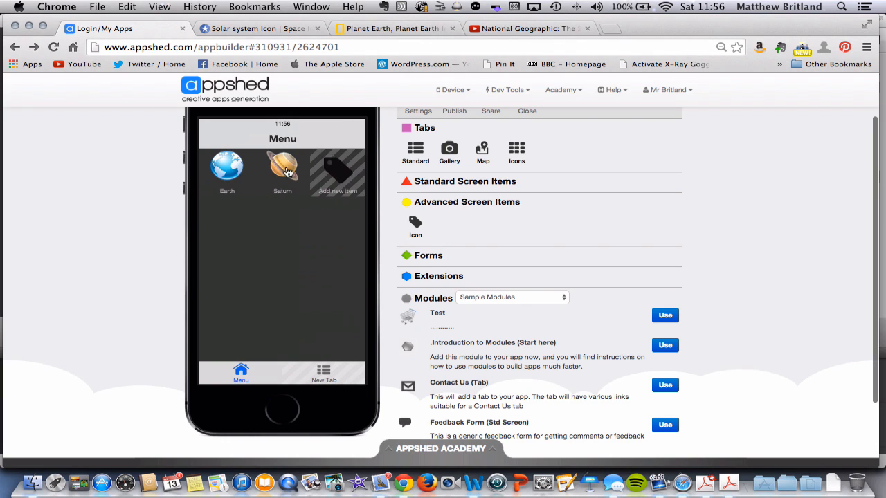
pyautogui.moveTo(277, 166)
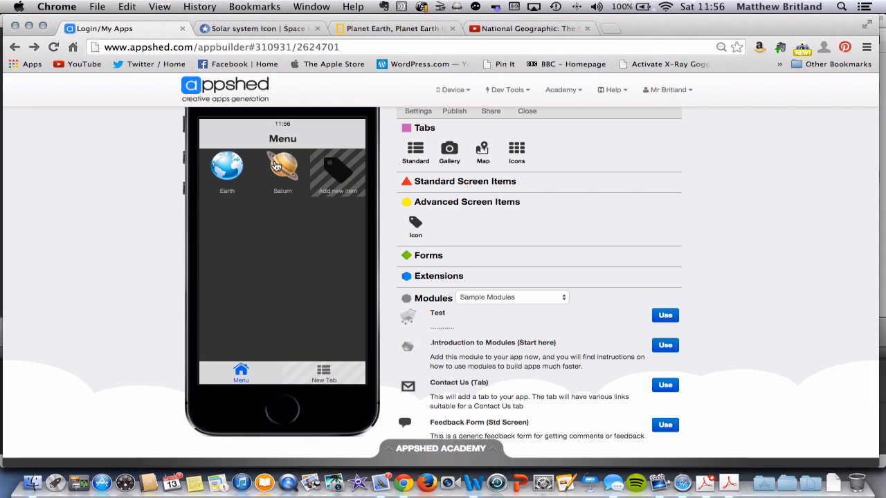
# Show the finished Earth screen with its globe photo and description from the Menu
pyautogui.click(227, 168)
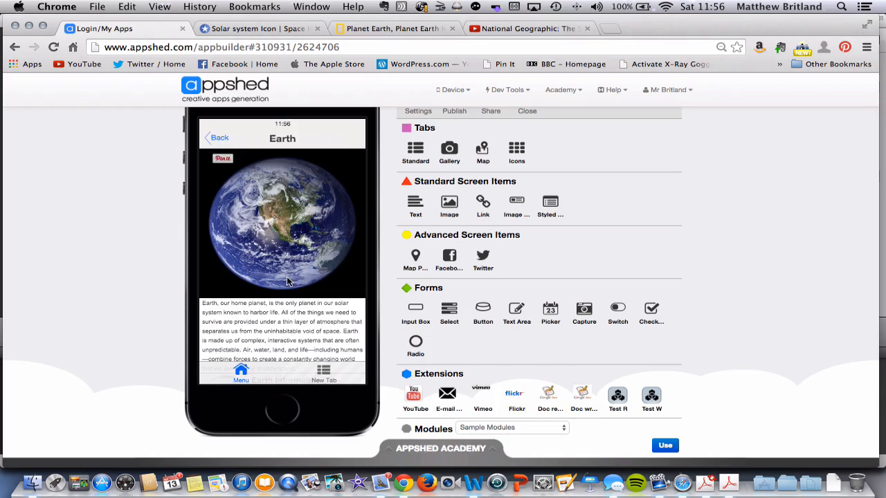